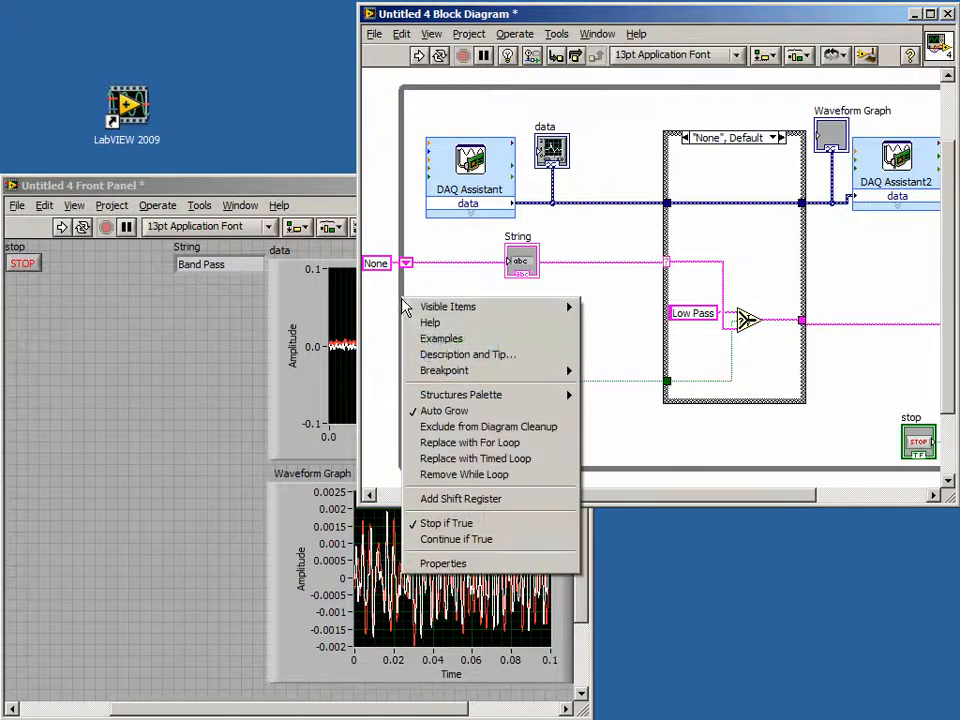
pyautogui.moveTo(460, 498)
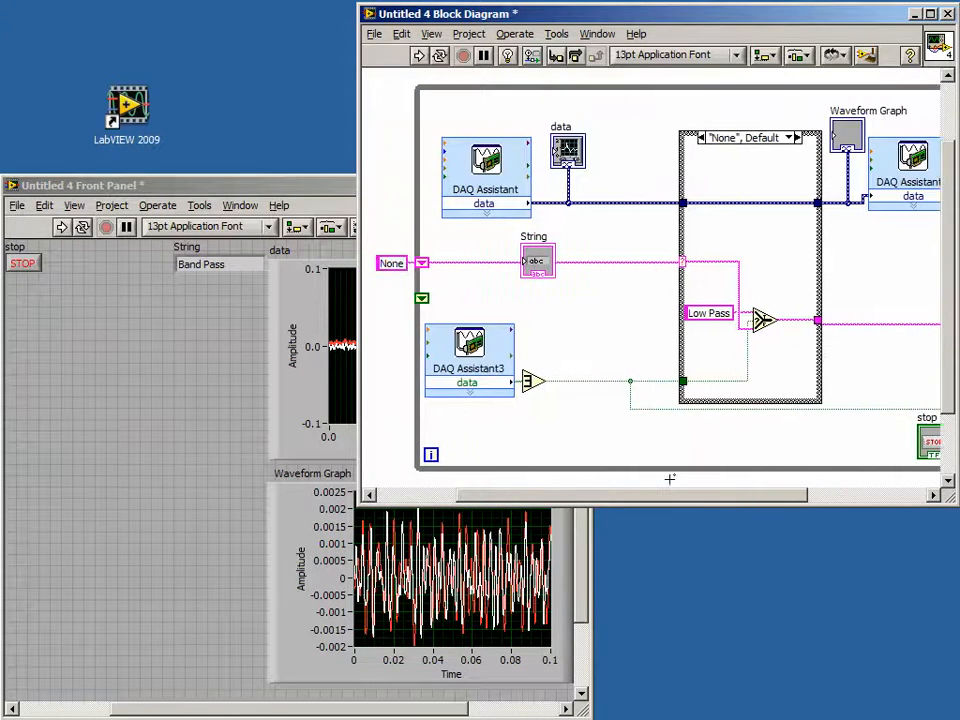
# Initialize the new shift register with a false Boolean constant
pyautogui.rightClick(420, 298)
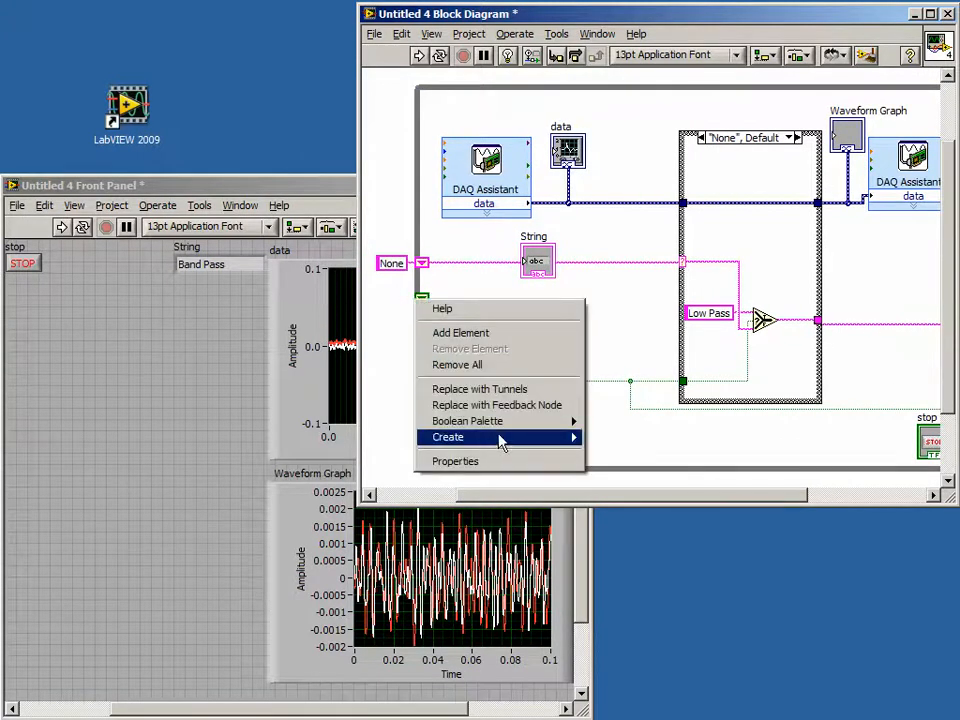
pyautogui.click(448, 436)
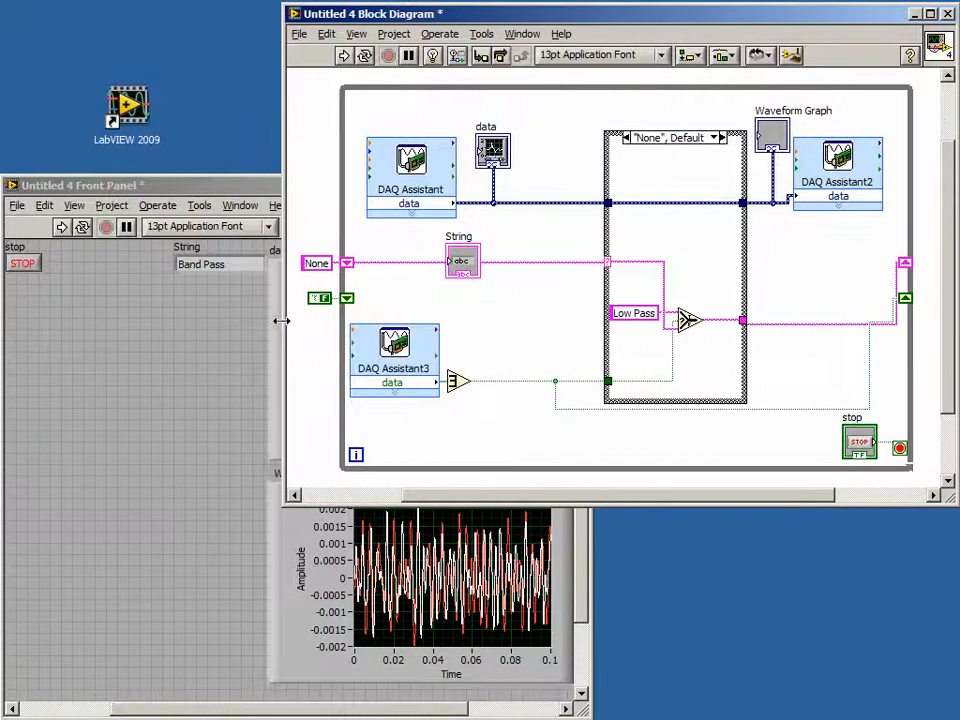
pyautogui.moveTo(470, 422)
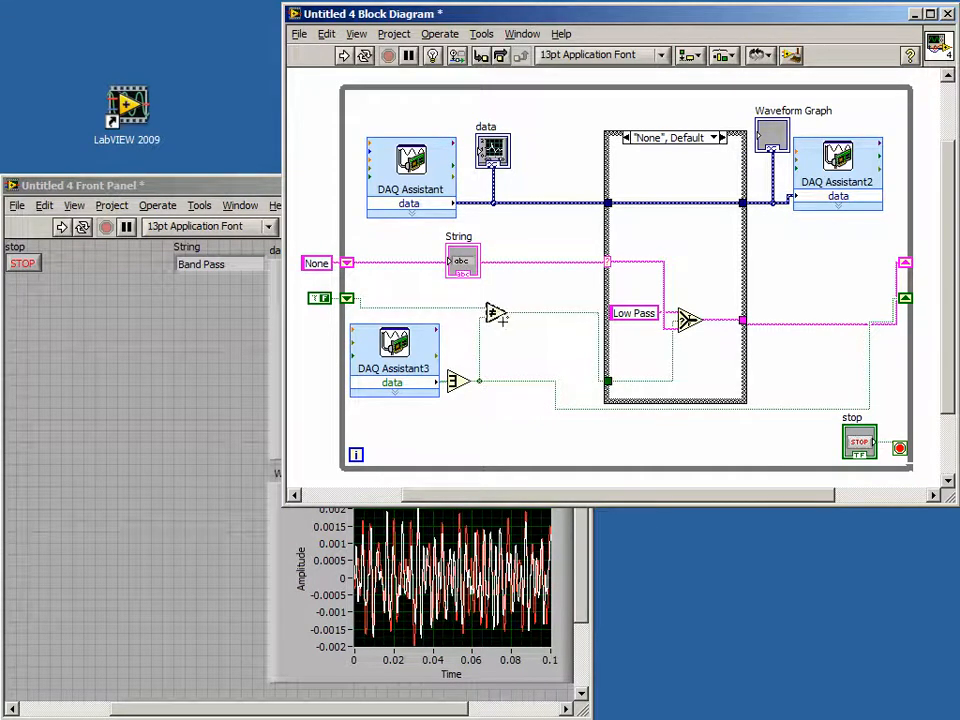
# Add a Boolean indicator 'DI Changed?' on the Not Equal output wire
pyautogui.rightClick(496, 316)
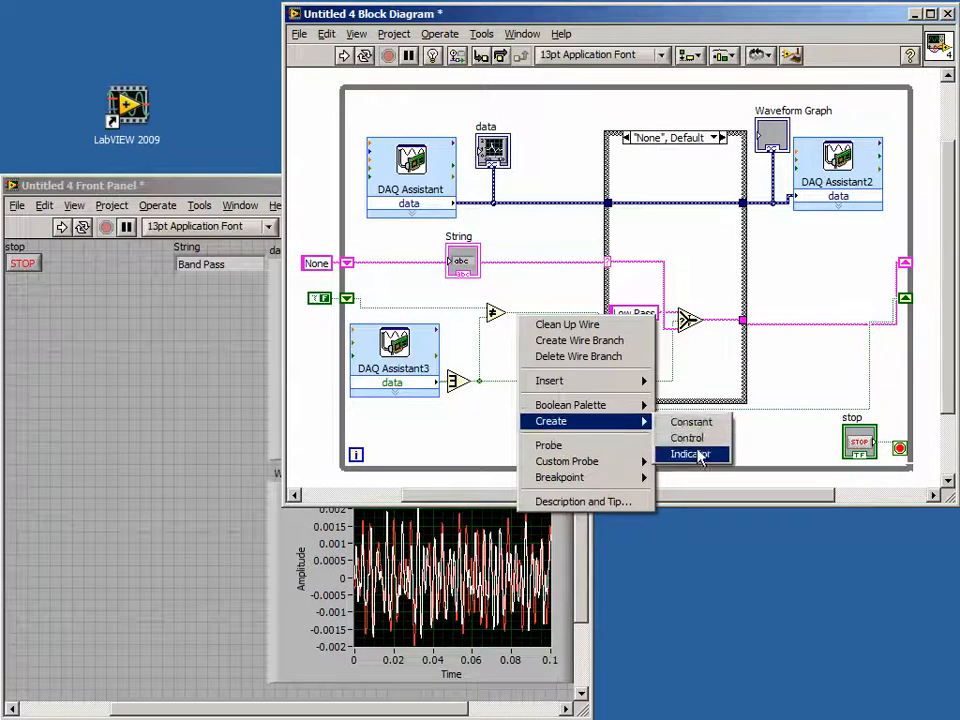
pyautogui.click(688, 454)
pyautogui.write('DI Changed?')
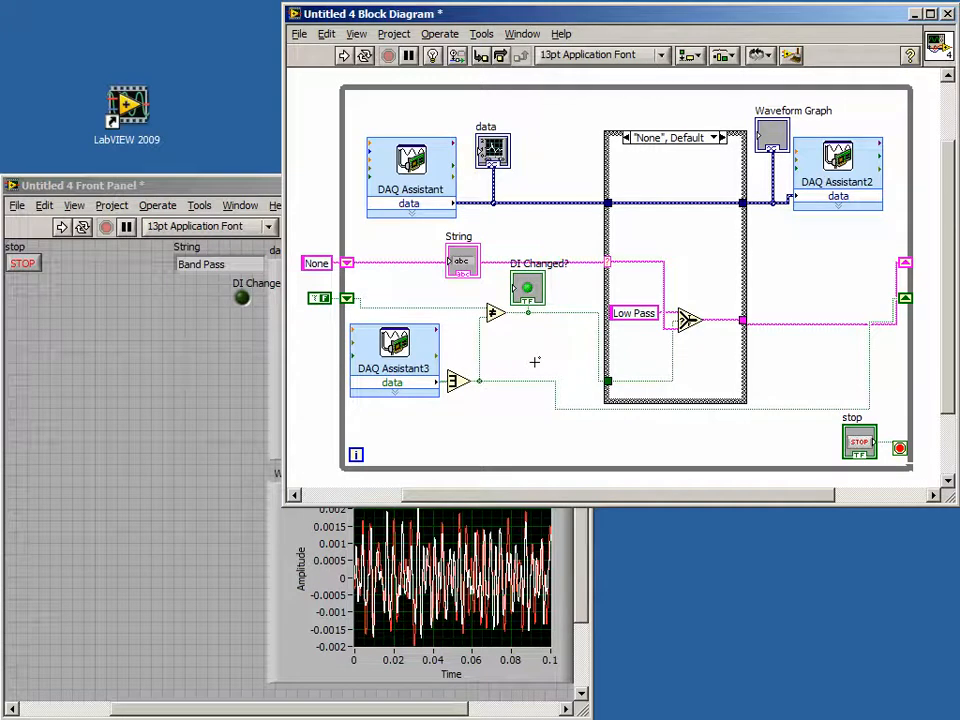
pyautogui.moveTo(528, 352)
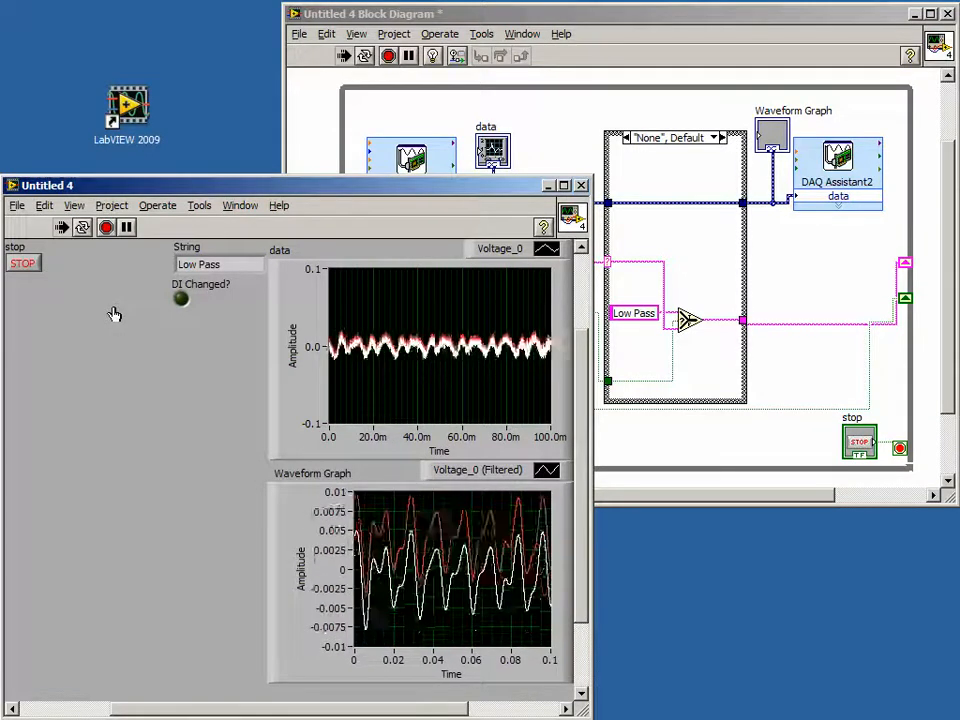
# Enter 'High Pass' as the filter selection while the VI runs
pyautogui.write('High Pass')
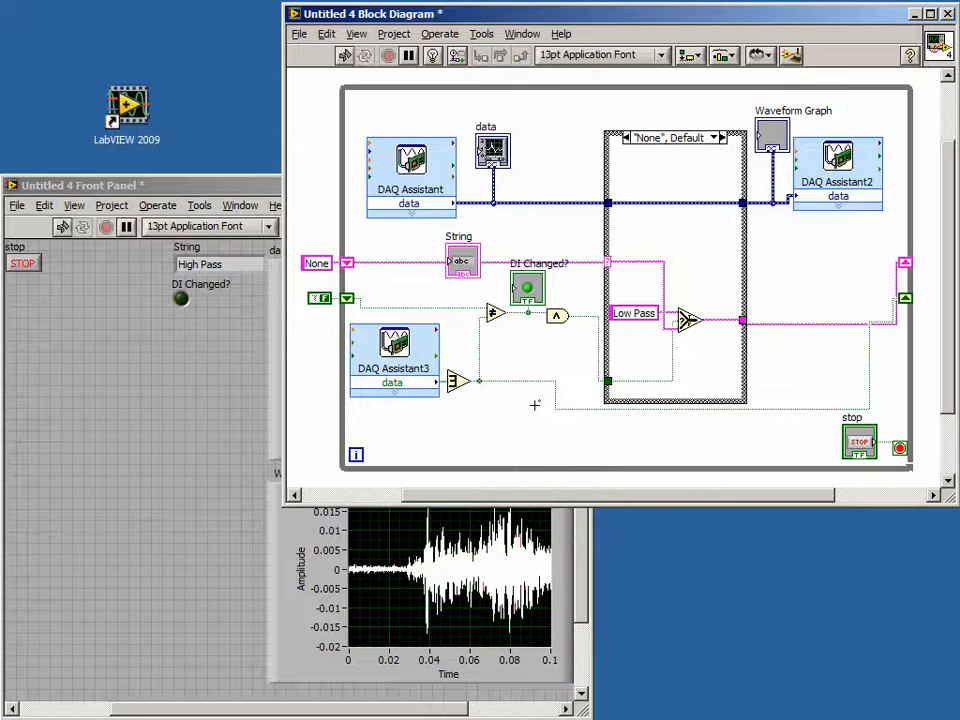
pyautogui.moveTo(544, 348)
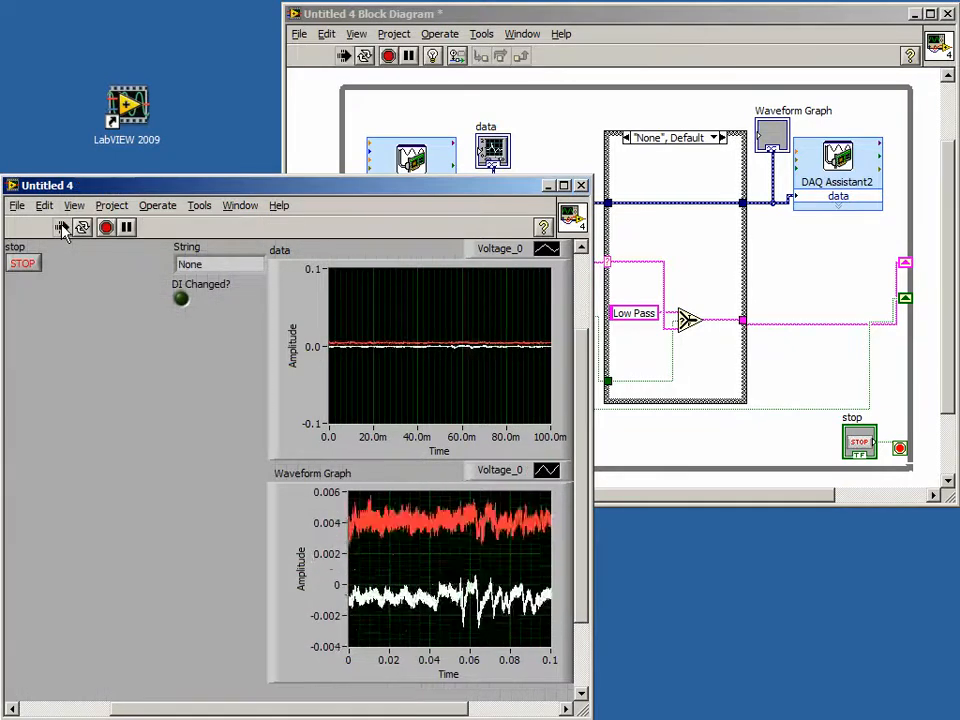
# Run the VI so the filter selection advances from None to Low Pass
pyautogui.click(60, 228)
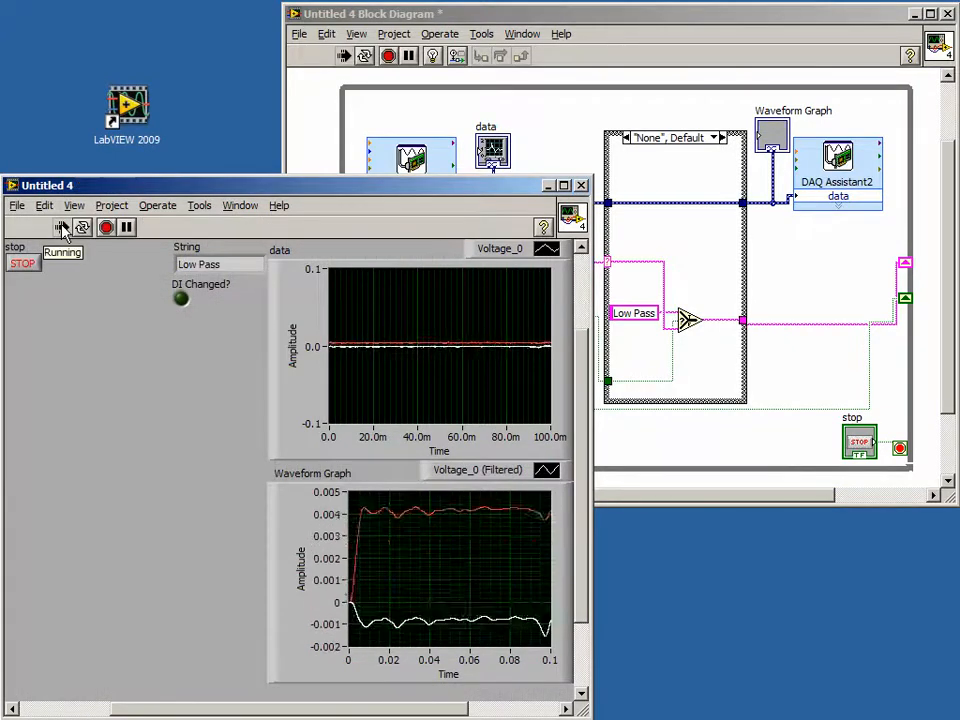